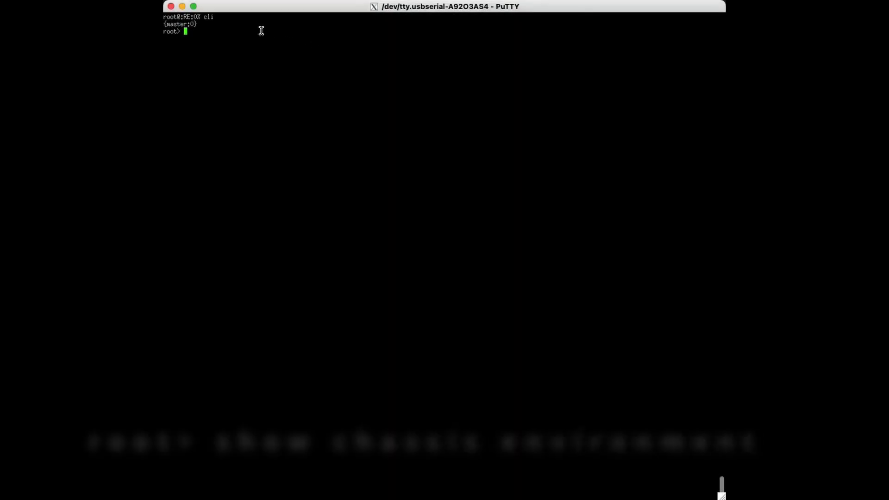
Step: Run 'show chassis environment' to list power supply, temperature and fan status
text(show)
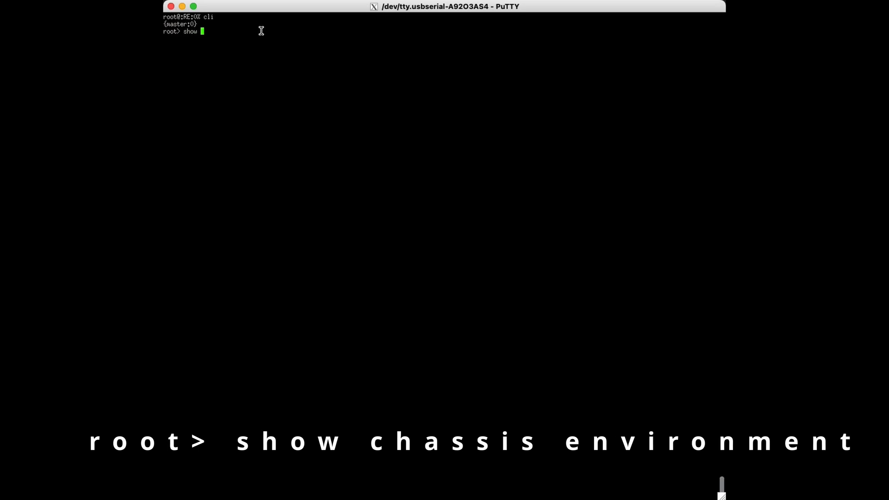
text(chassis e)
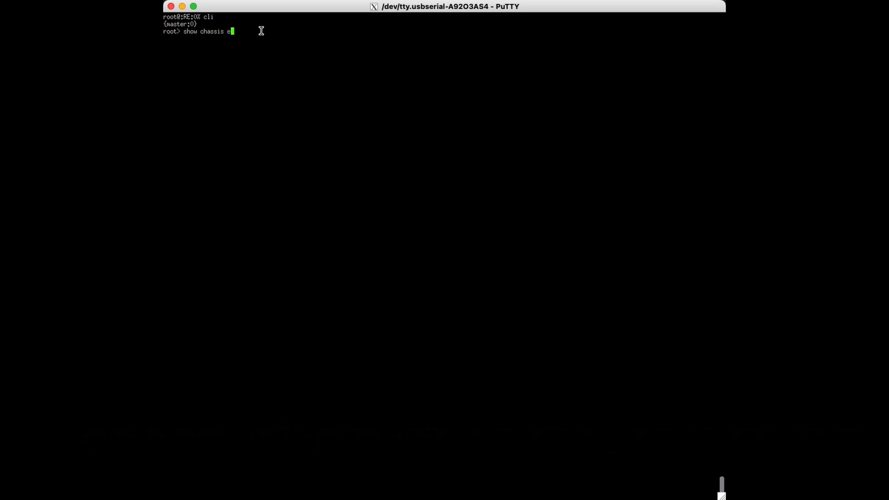
text(nvironment)
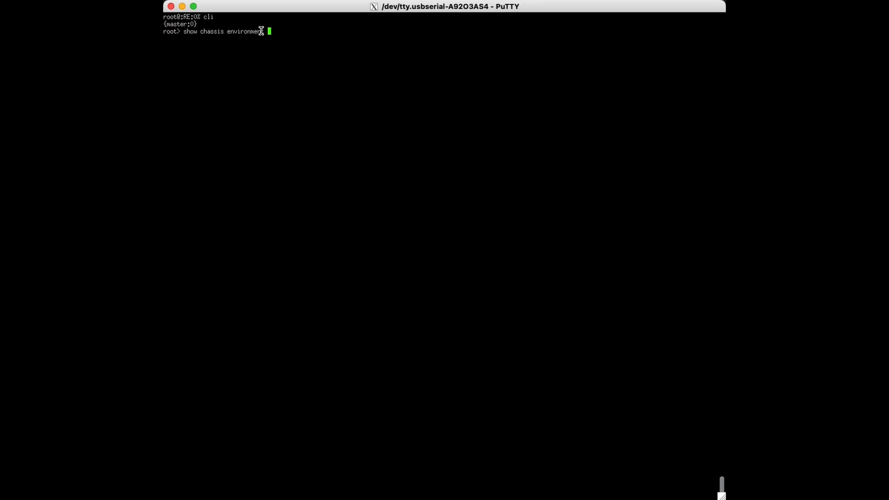
key(Return)
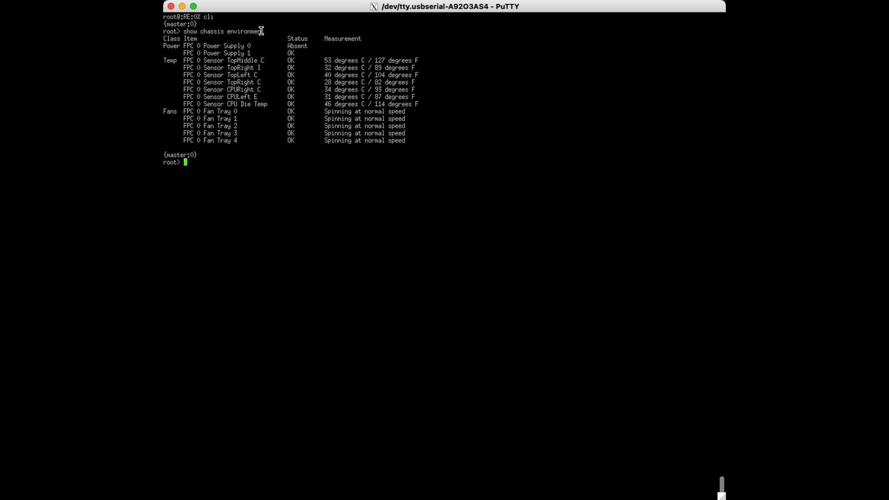
mouse_move(272, 28)
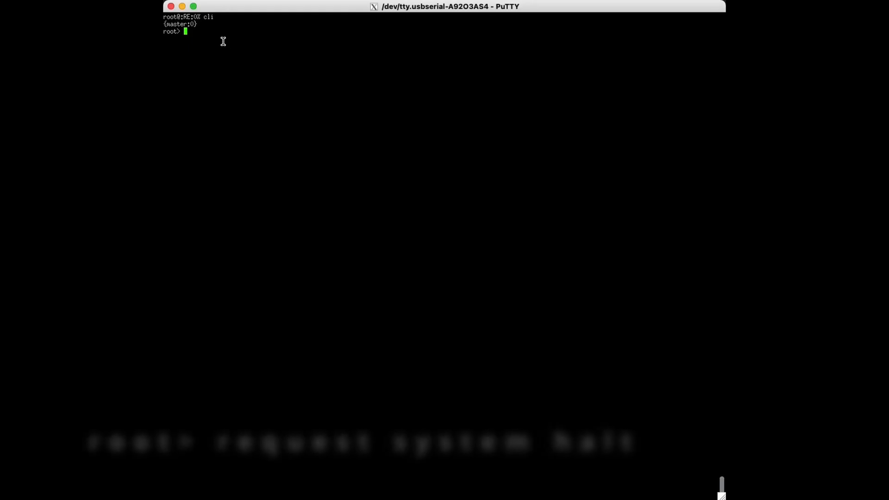
Step: Run 'request system halt' and confirm with 'yes' to shut the system down in 1 minute
text(request system)
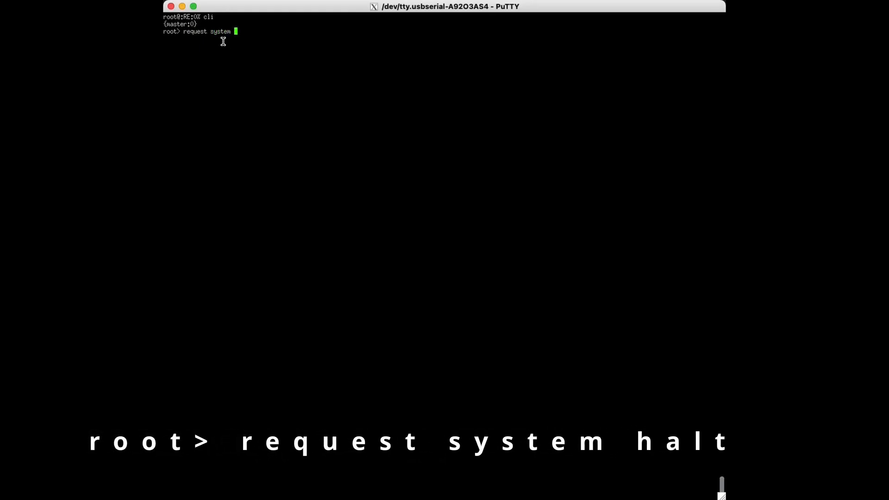
key(Return)
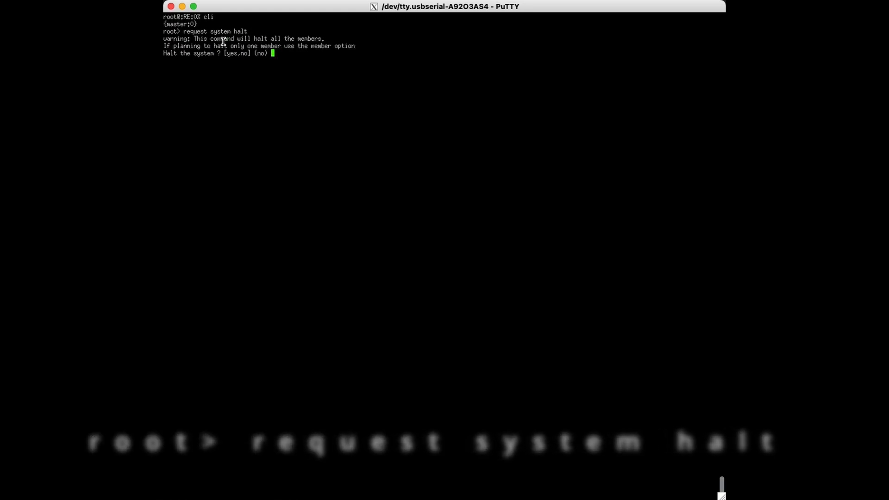
text(yes)
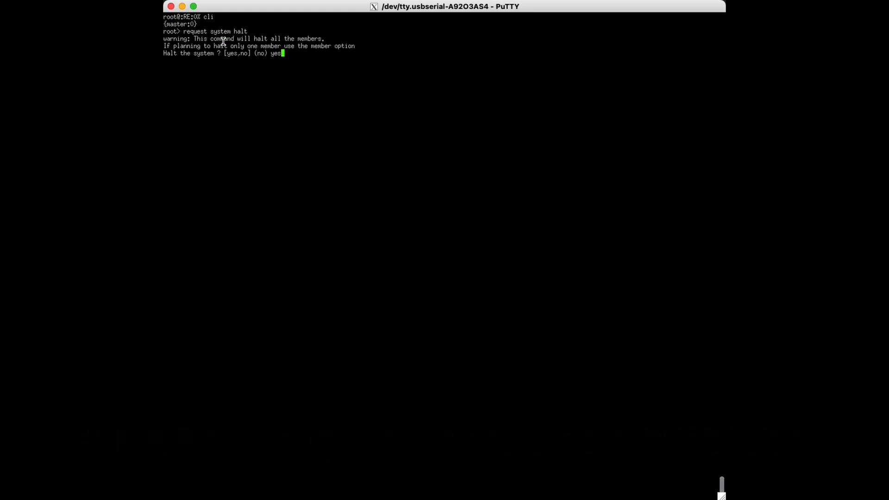
key(Return)
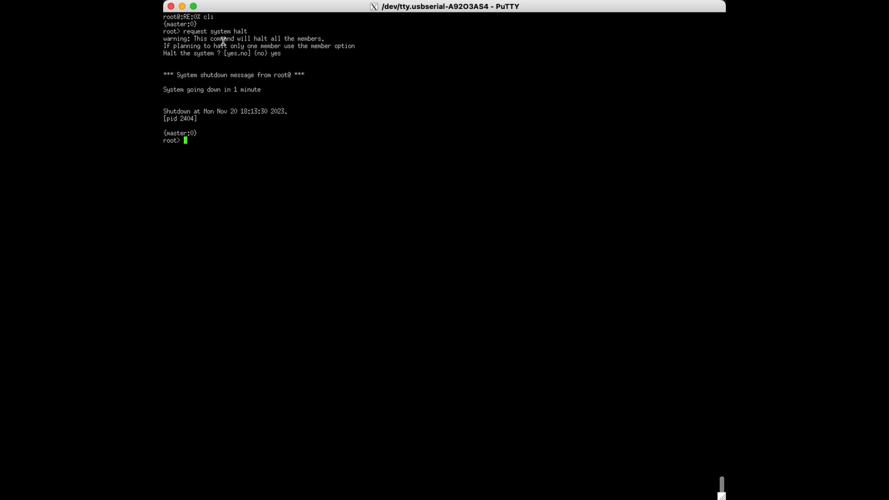